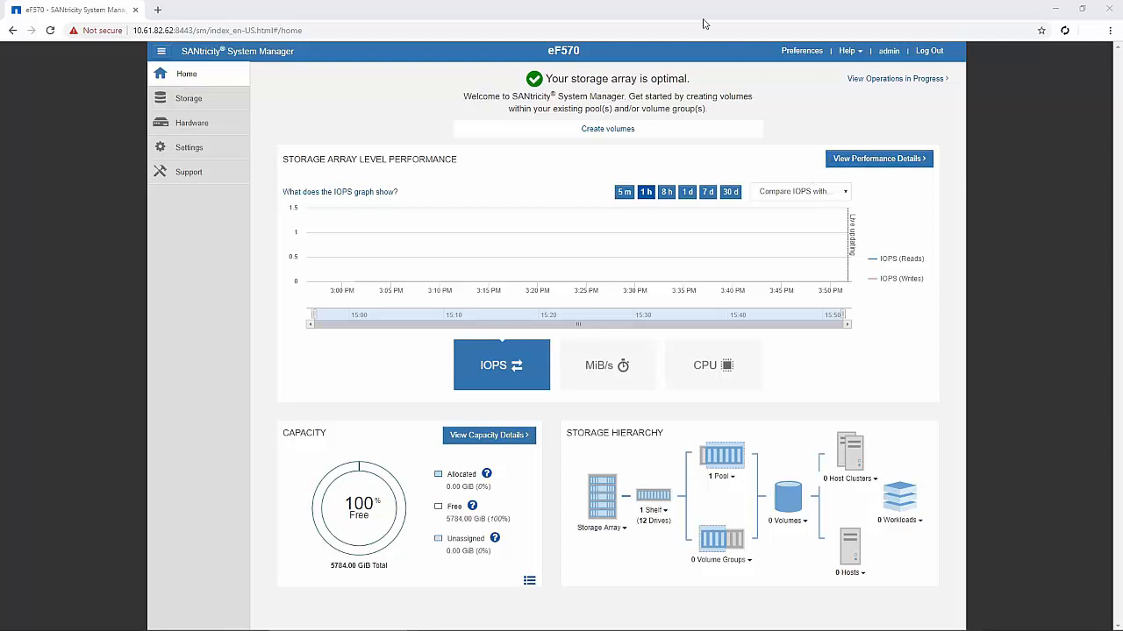
pyautogui.moveTo(321, 181)
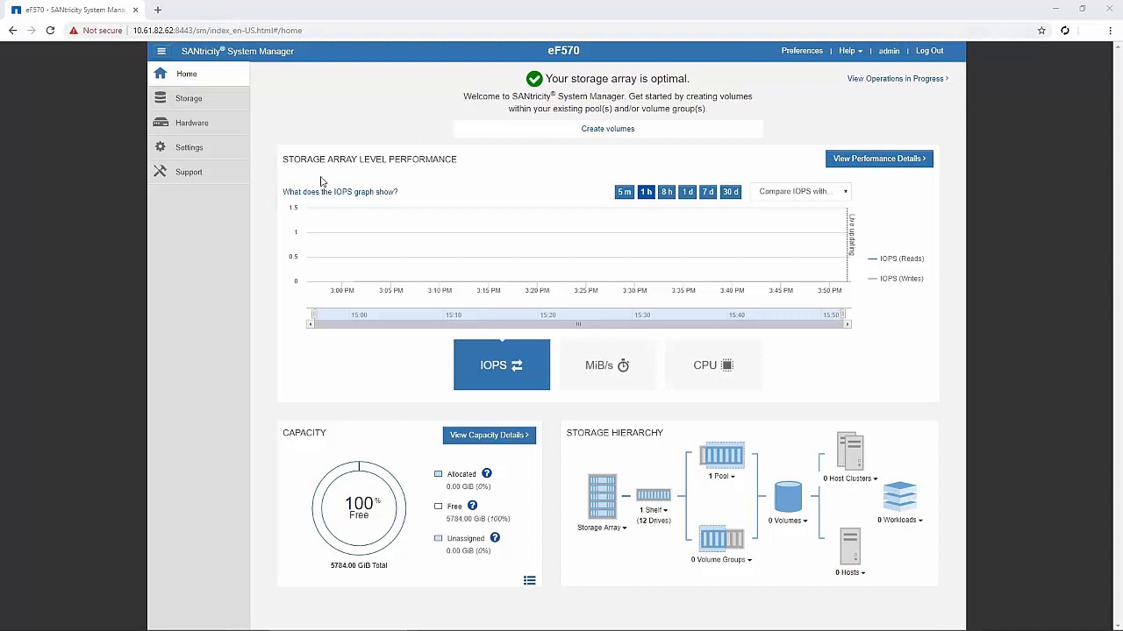
pyautogui.moveTo(184, 137)
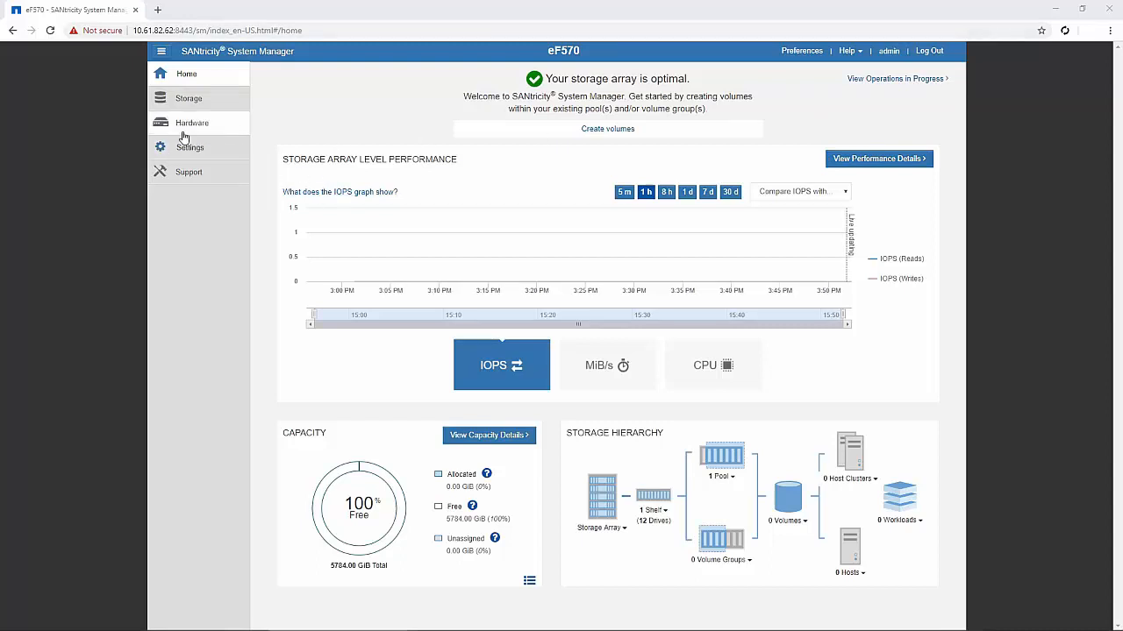
# Go to the Support page listing Support Center, Event Log and Upgrade Center.
pyautogui.click(189, 172)
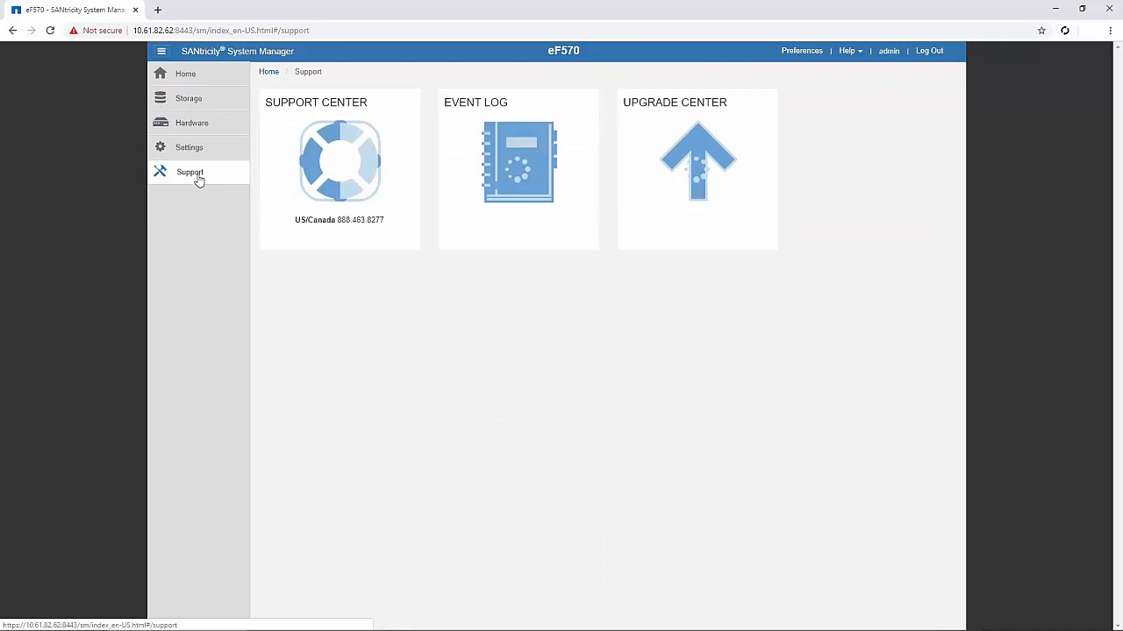
pyautogui.click(340, 161)
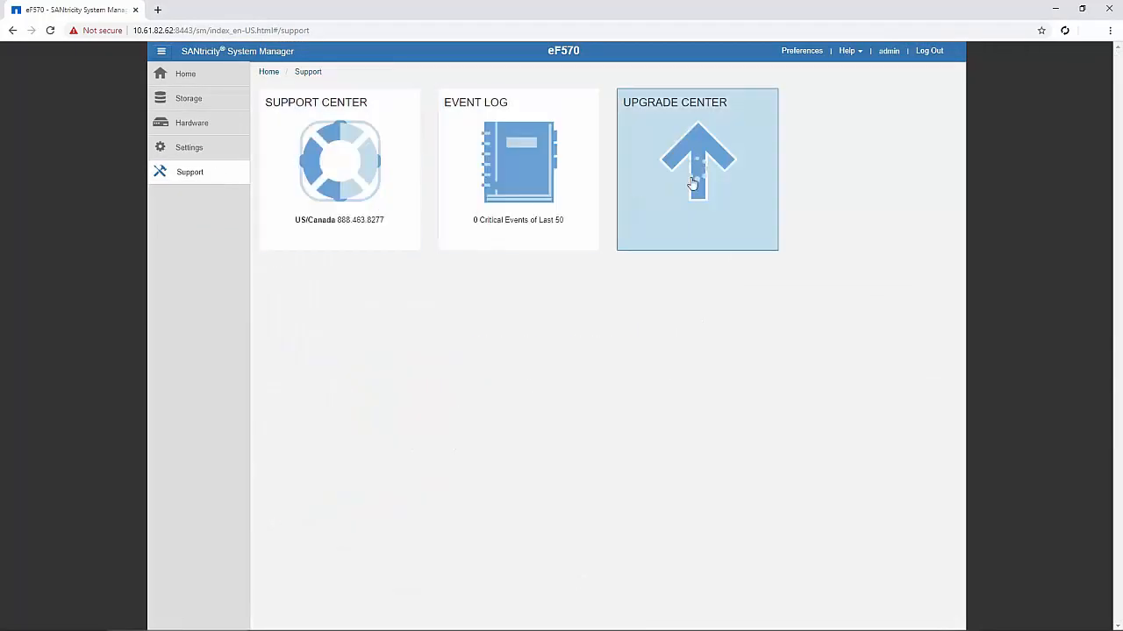
# Begin a SANtricity OS Software upgrade from the Upgrade Center.
pyautogui.click(696, 168)
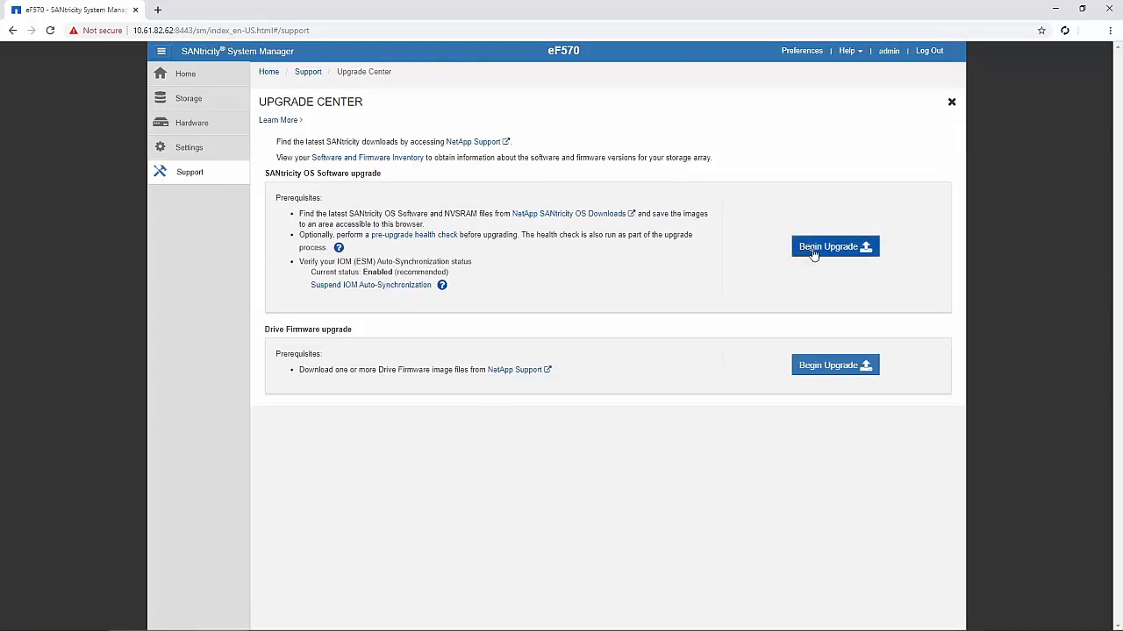
pyautogui.moveTo(827, 254)
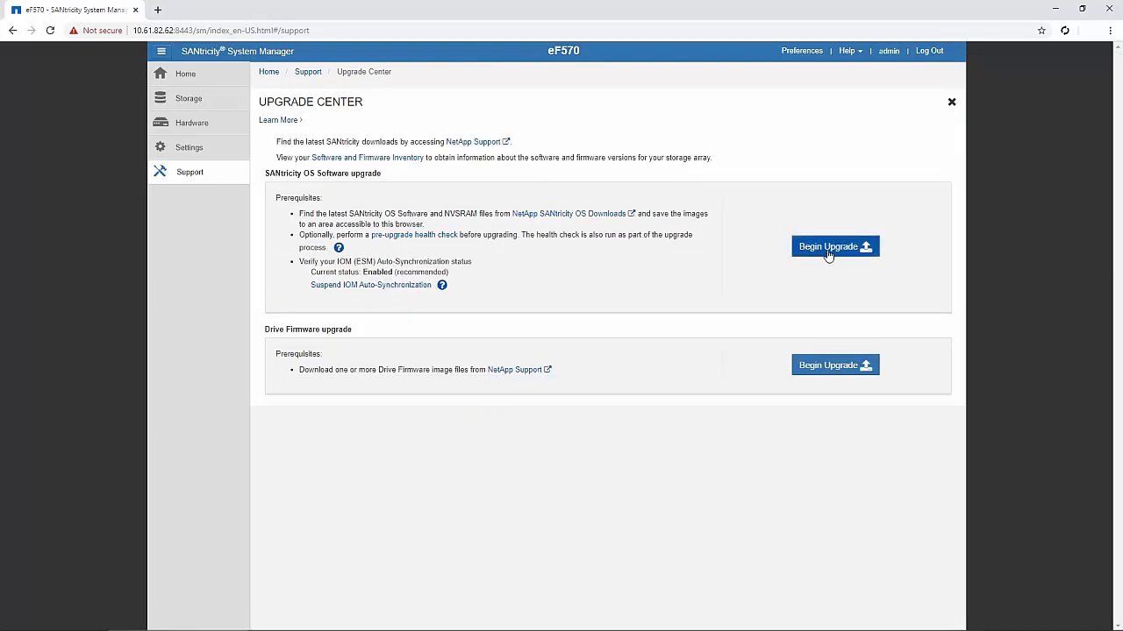
pyautogui.click(835, 245)
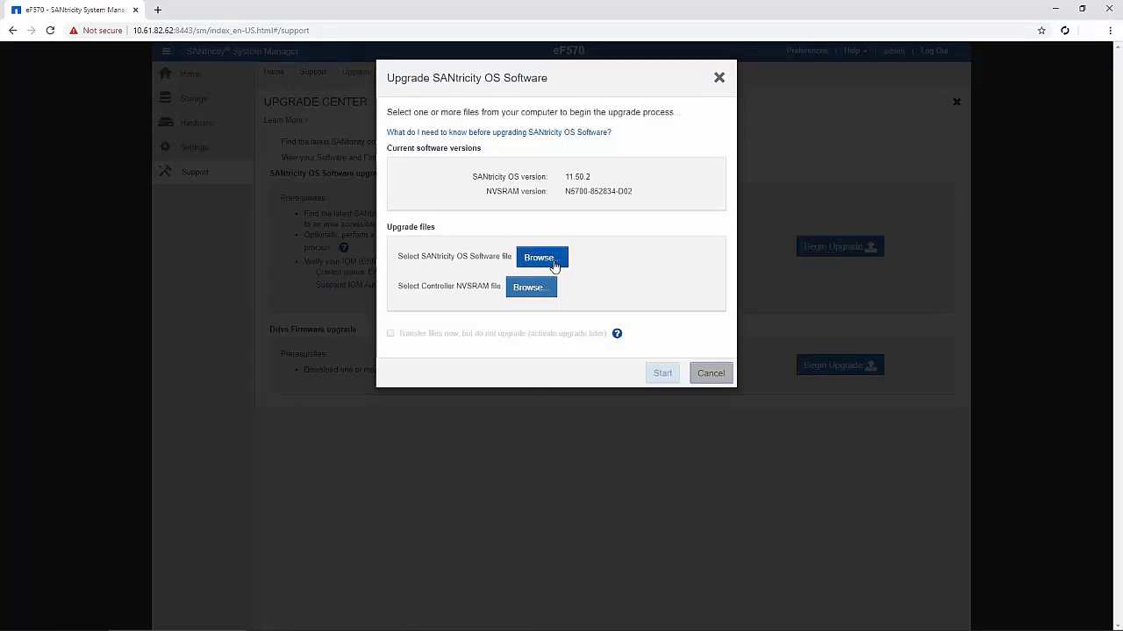
# Select the OS software file and the controller NVSRAM file for upload.
pyautogui.click(540, 256)
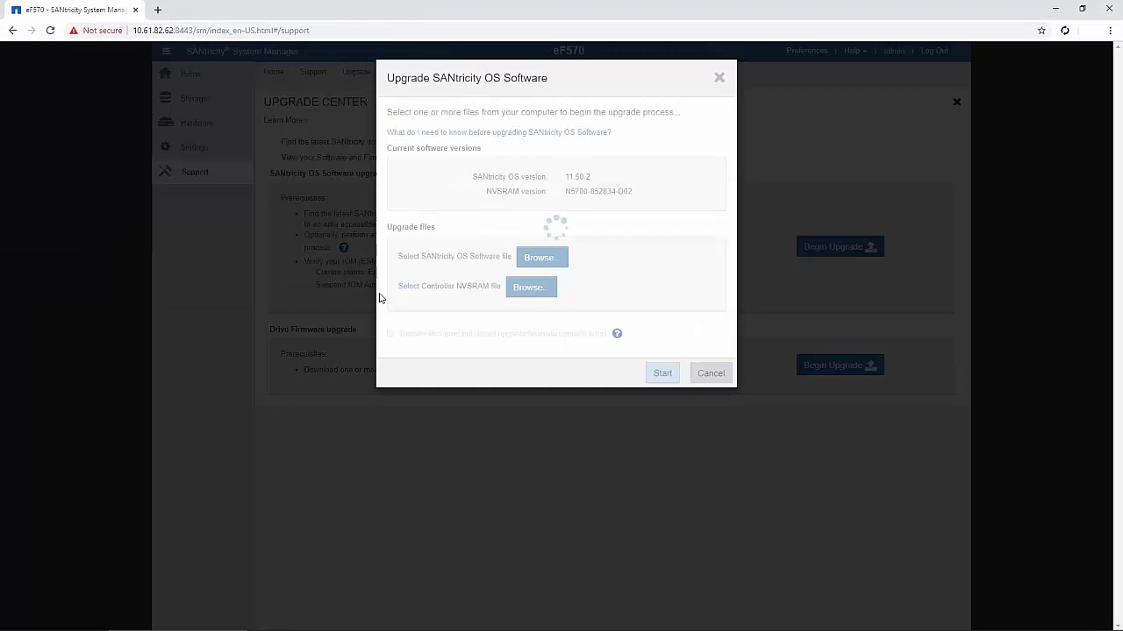
pyautogui.click(540, 256)
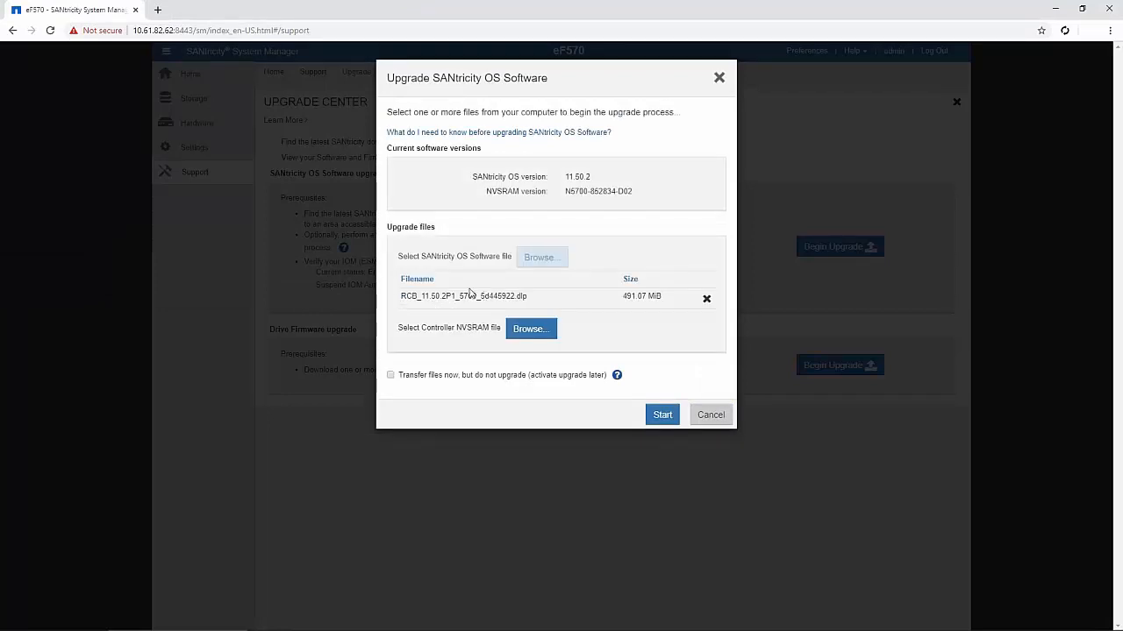
pyautogui.click(529, 329)
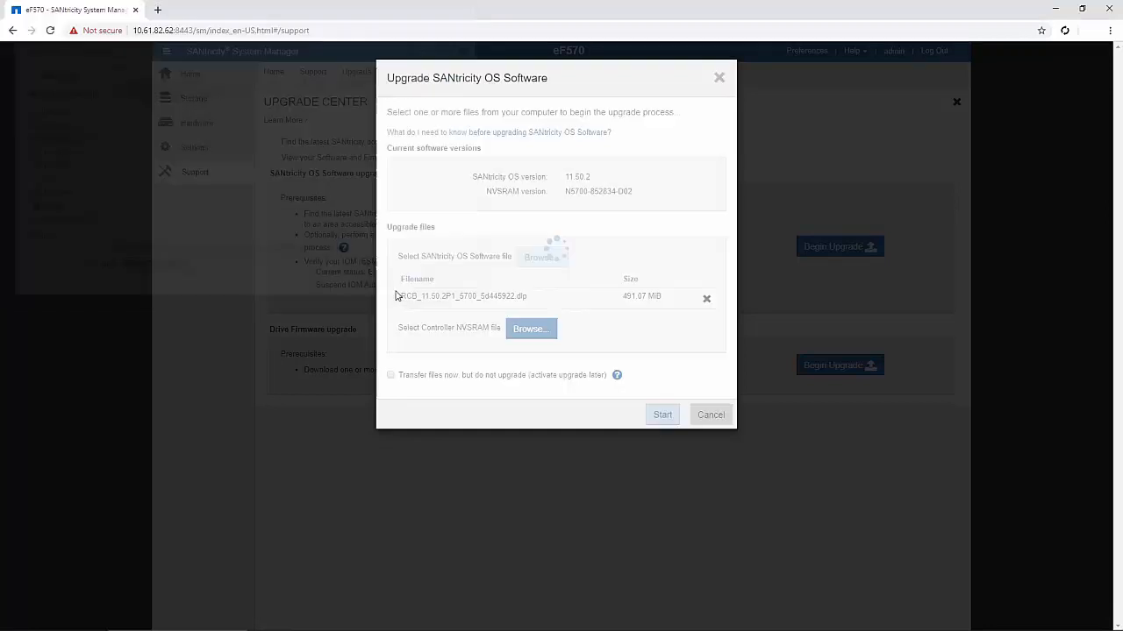
pyautogui.click(530, 328)
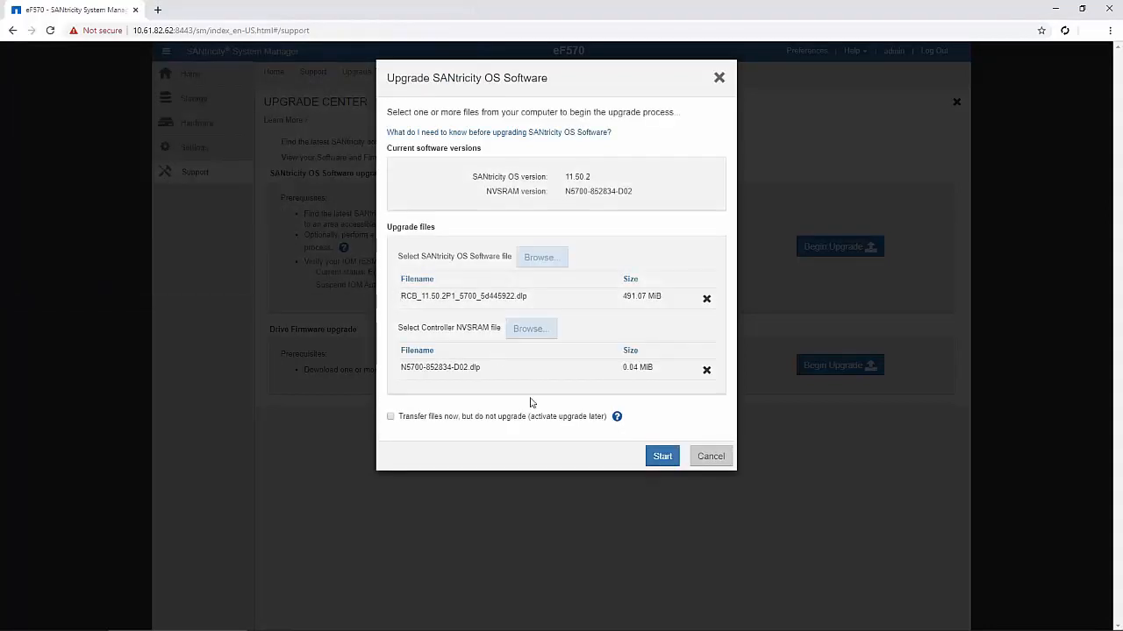
# Start the upgrade, confirm with 'Upgrade', and let the controllers transfer, activate and reboot.
pyautogui.click(663, 456)
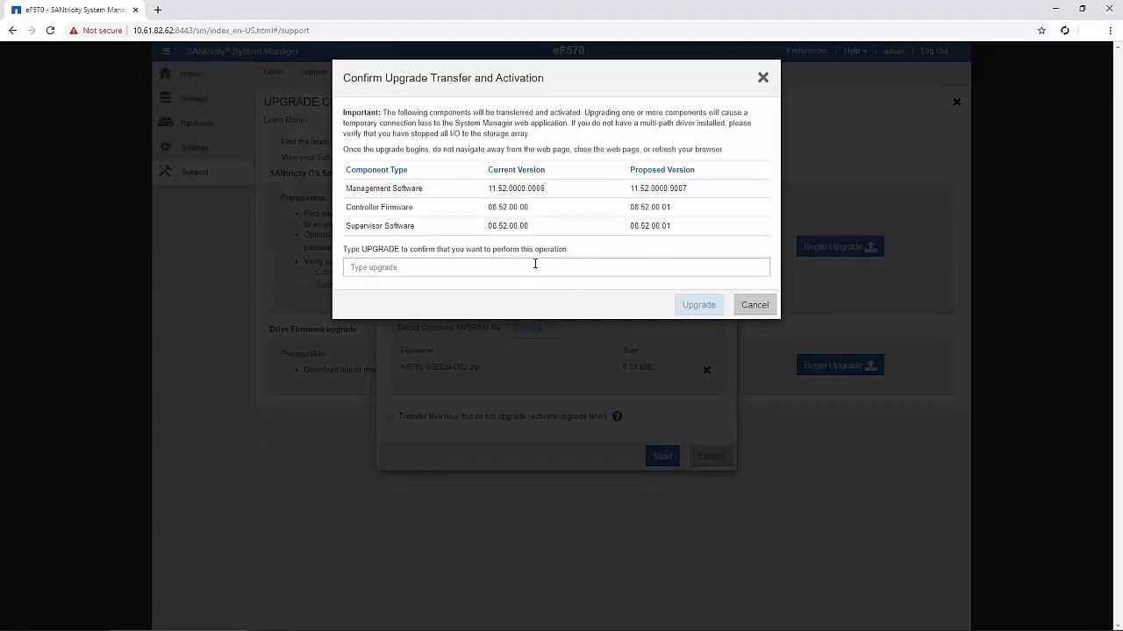
pyautogui.write('Upg')
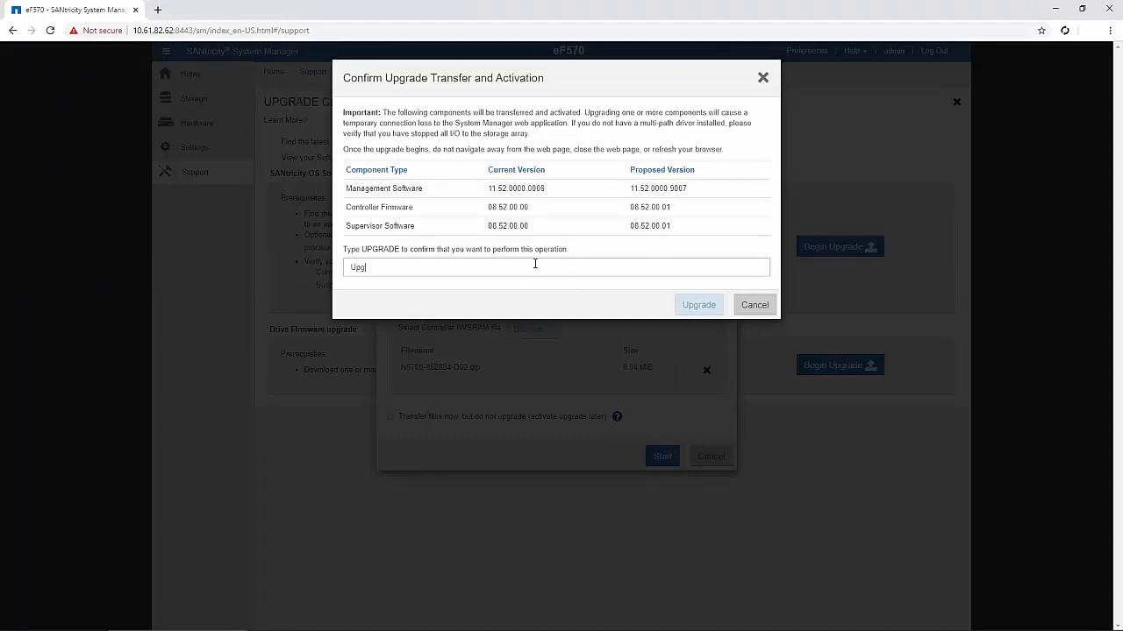
pyautogui.write('rade')
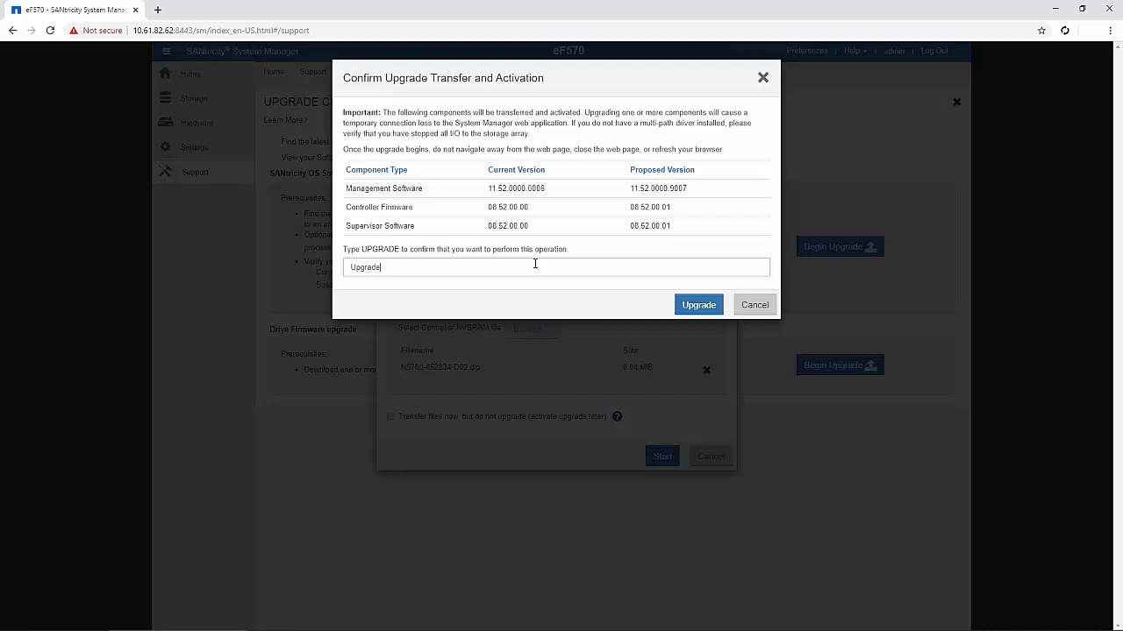
pyautogui.moveTo(662, 337)
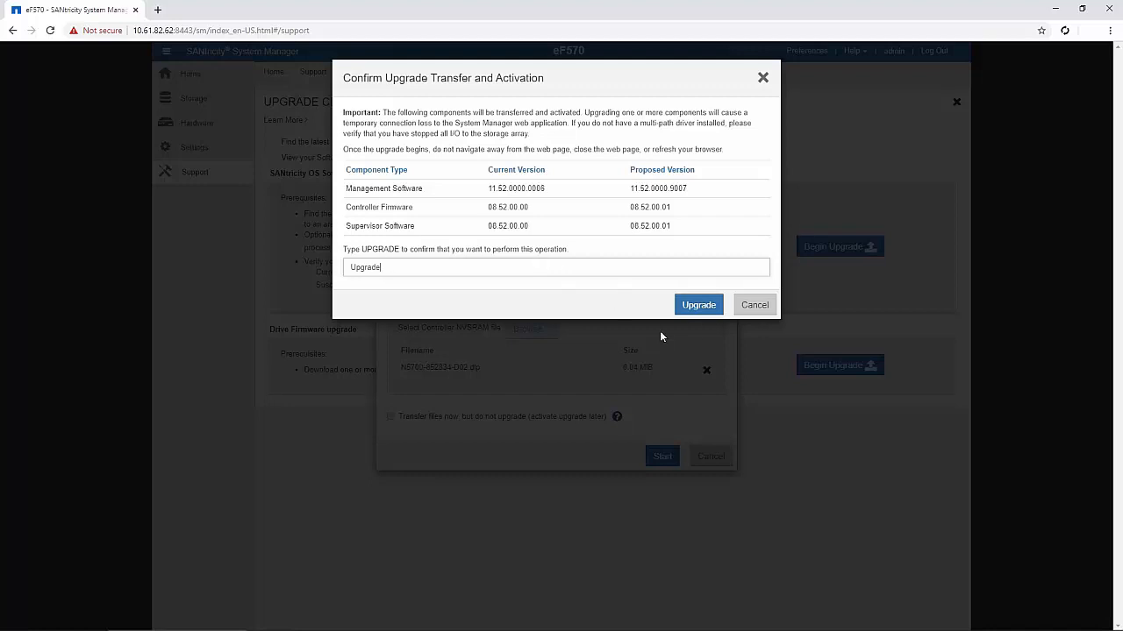
pyautogui.click(698, 305)
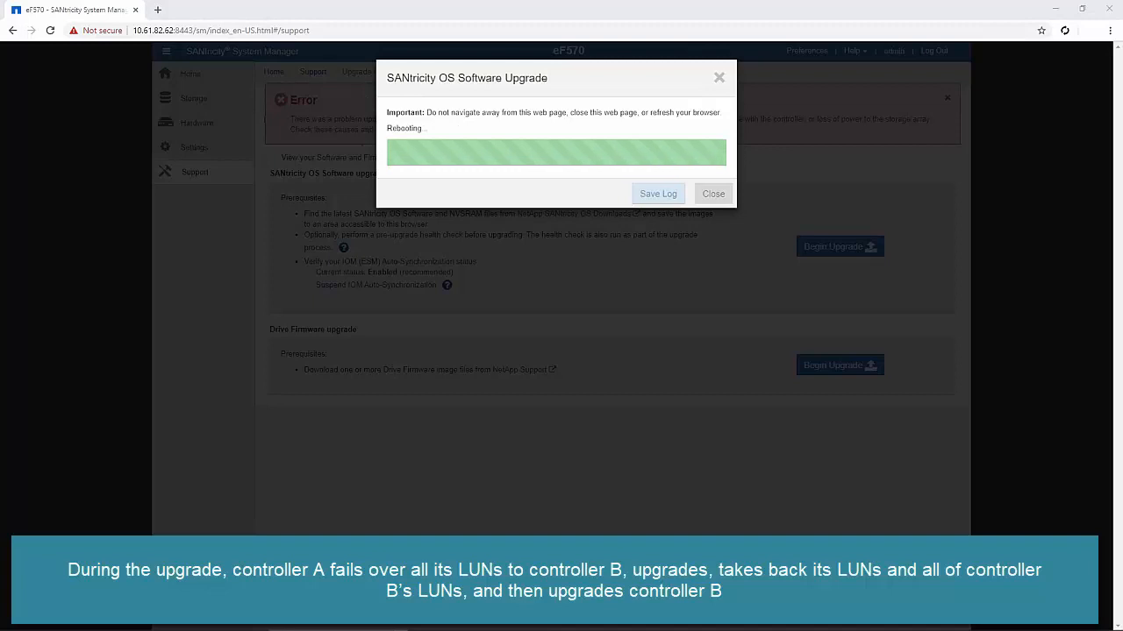
# Dismiss the progress window and view storage array properties showing firmware 08.52.00.01 and the new NVSRAM.
pyautogui.click(712, 193)
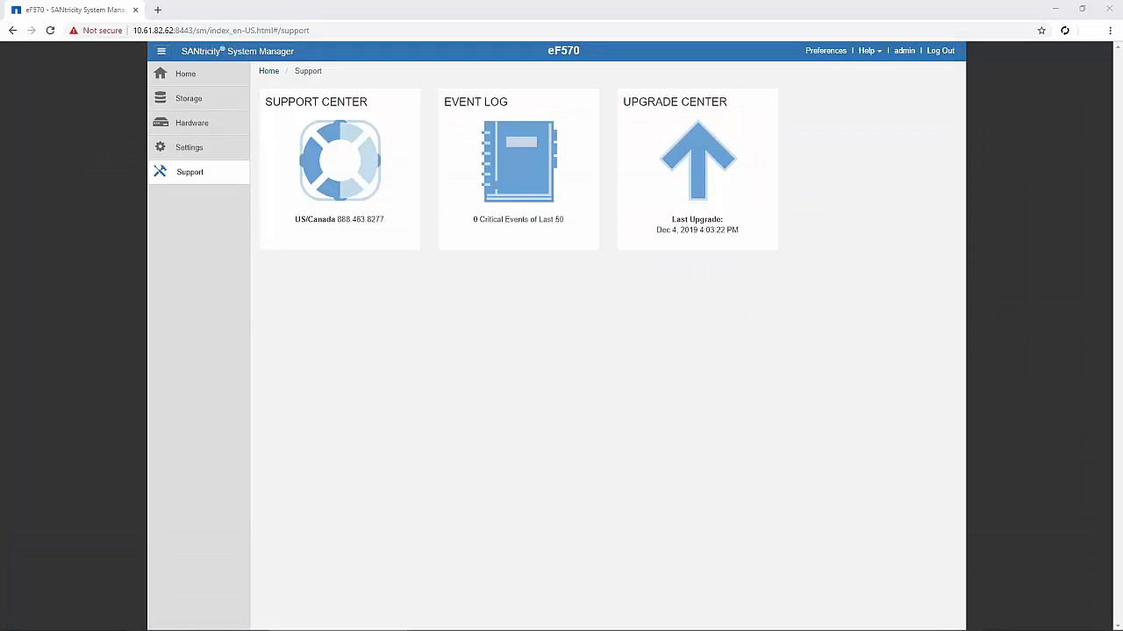
pyautogui.moveTo(814, 54)
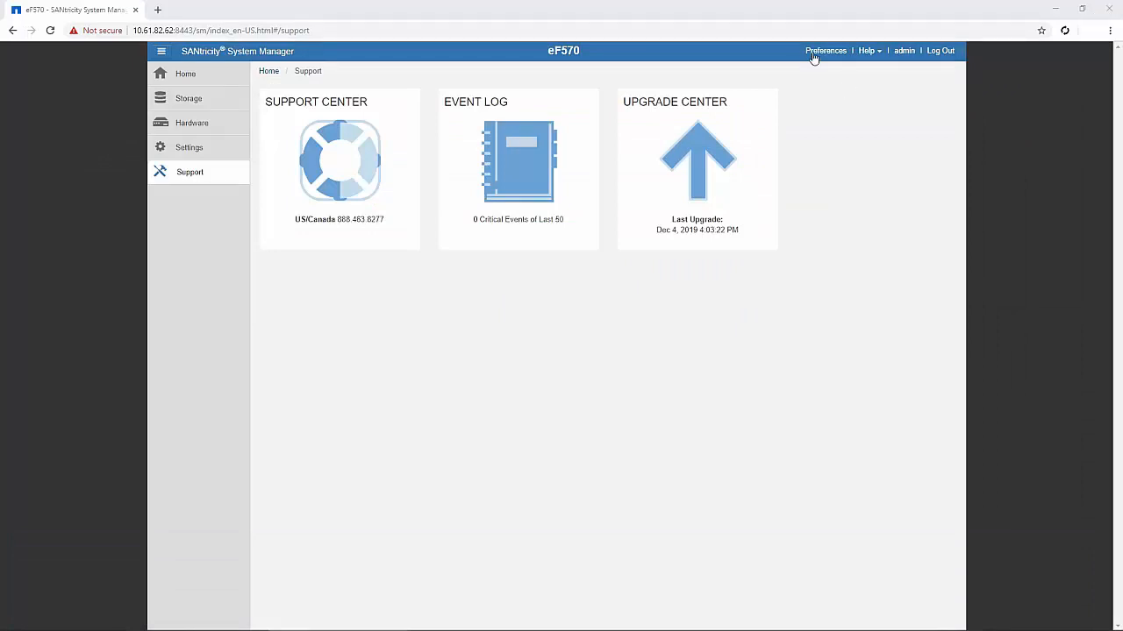
pyautogui.click(340, 160)
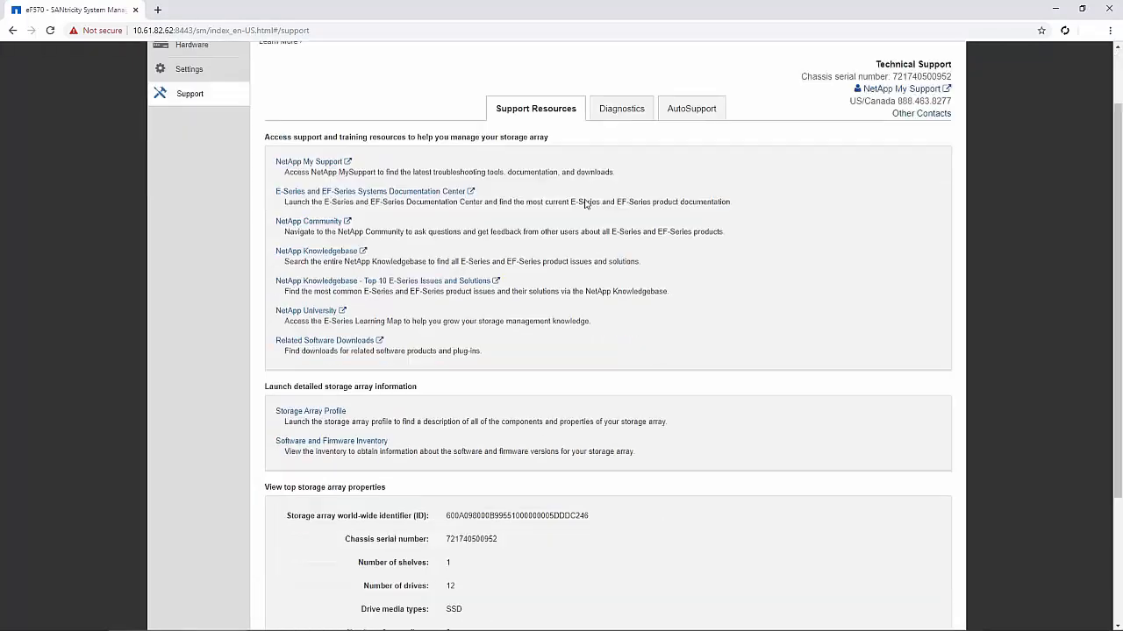
pyautogui.scroll(-3)
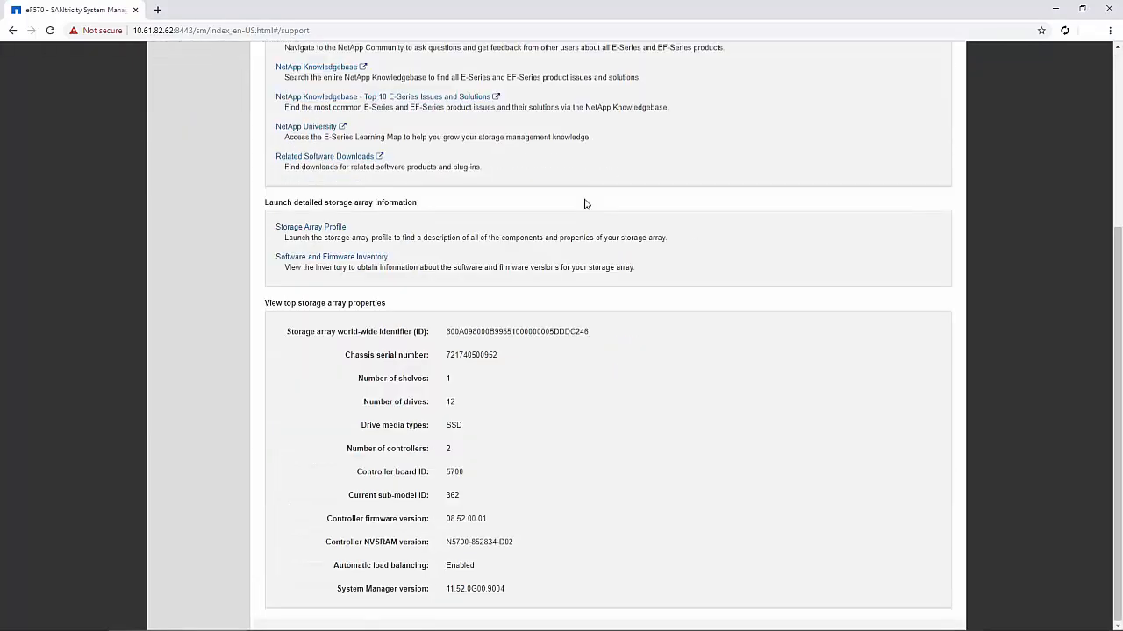